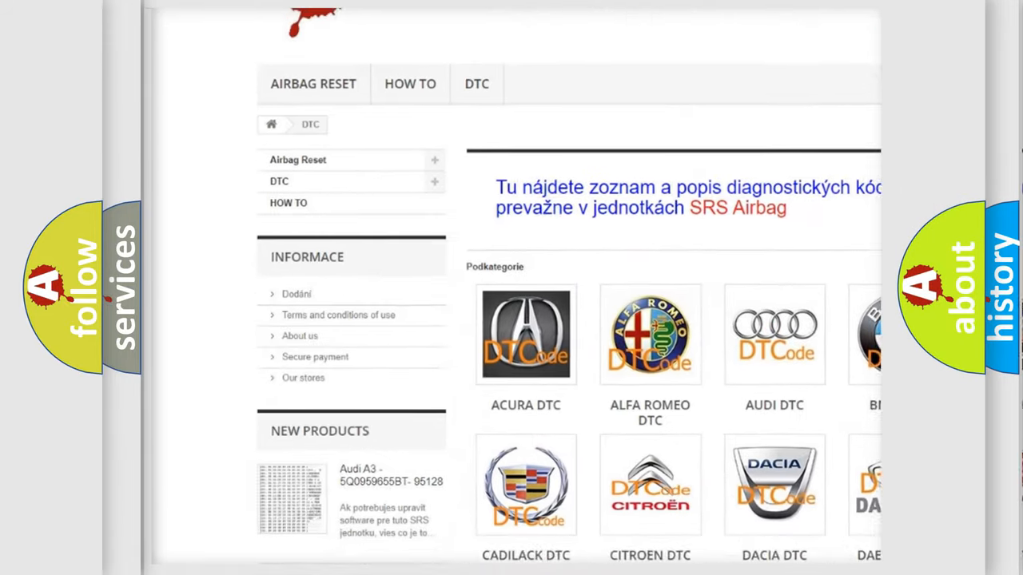
{"action": "scroll", "scroll_direction": "down", "scroll_amount": 3}
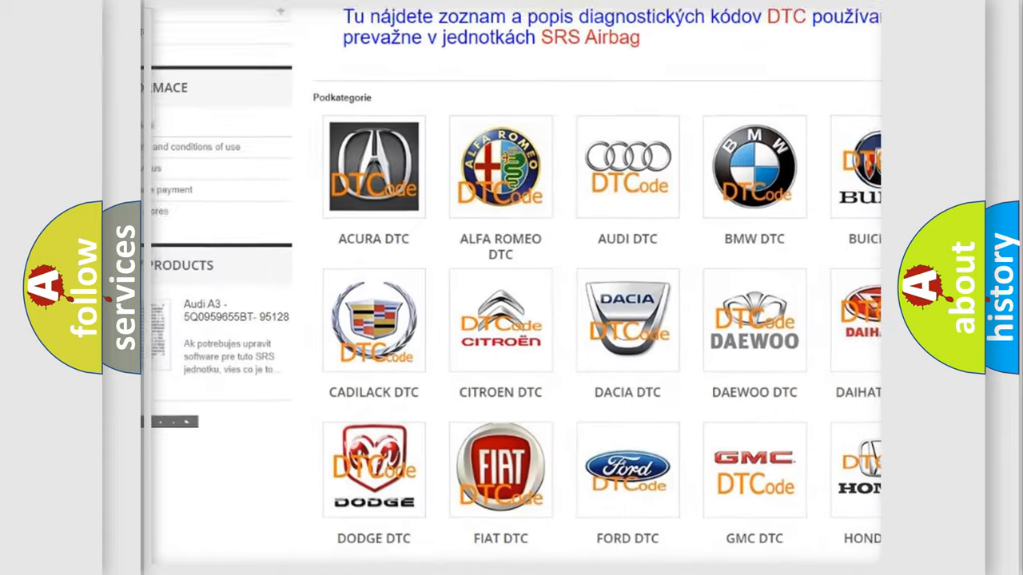
{"action": "scroll", "scroll_direction": "down", "scroll_amount": 3}
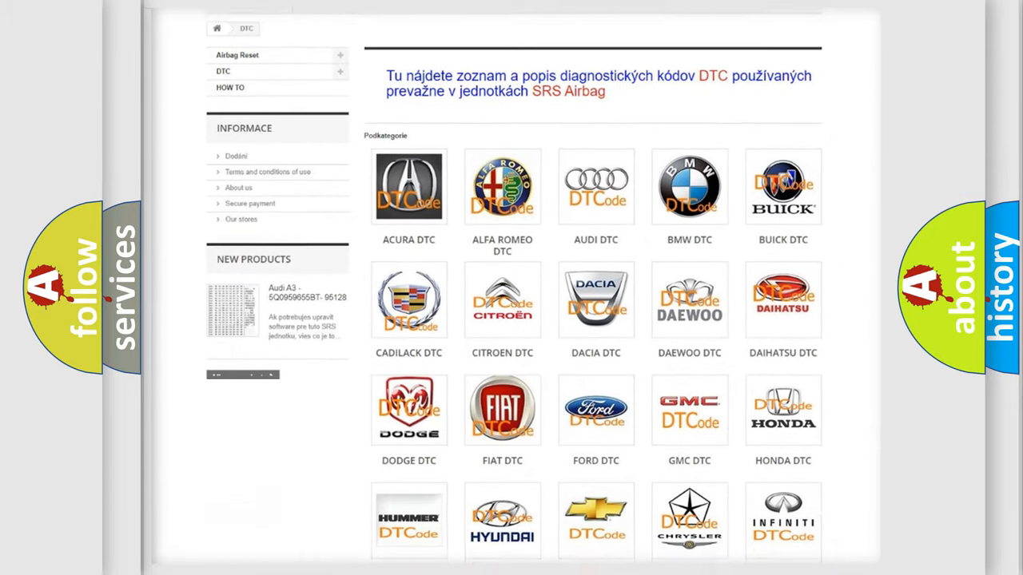
{"action": "scroll", "scroll_direction": "down", "scroll_amount": 3}
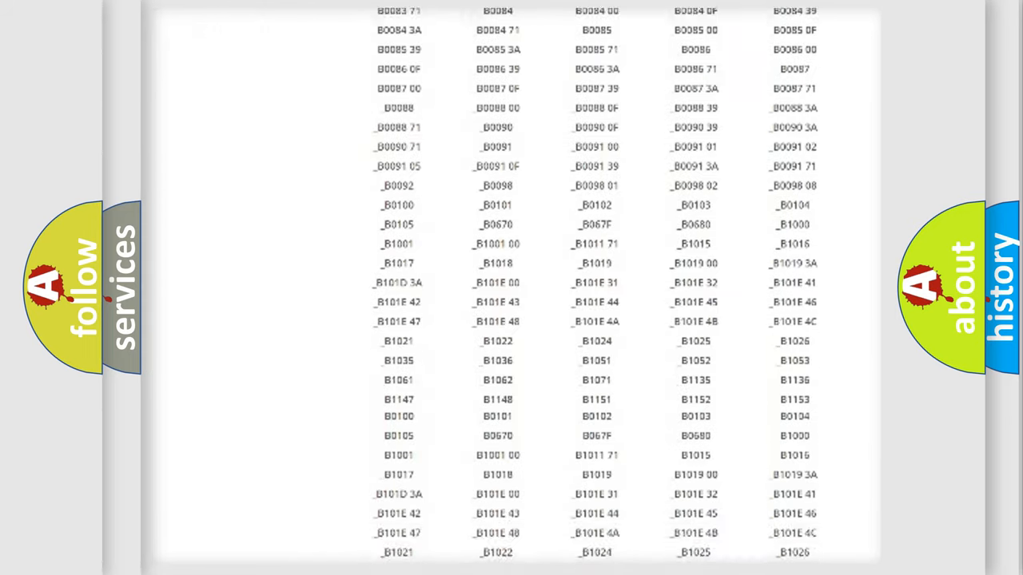
{"action": "scroll", "scroll_direction": "down", "scroll_amount": 3}
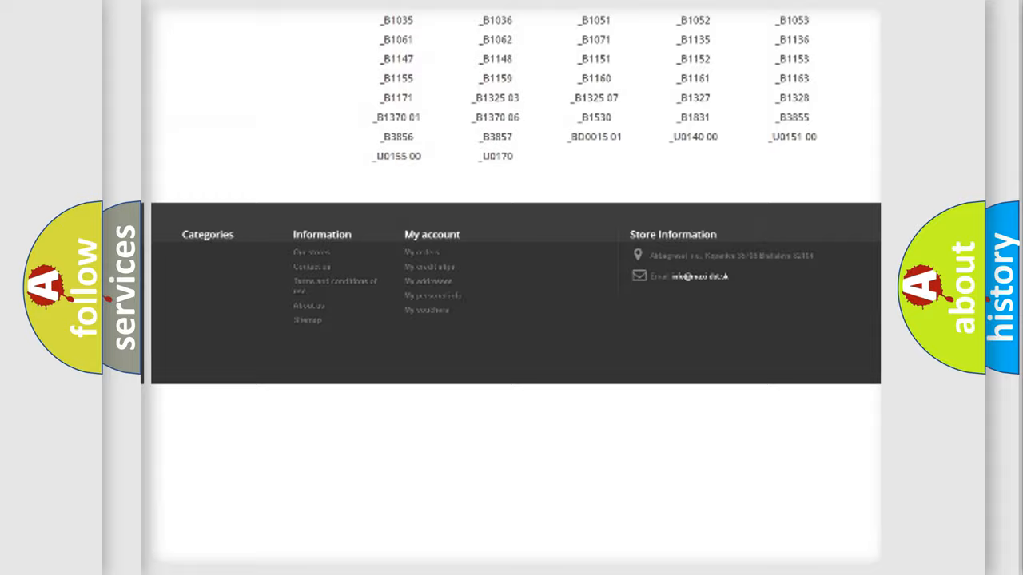